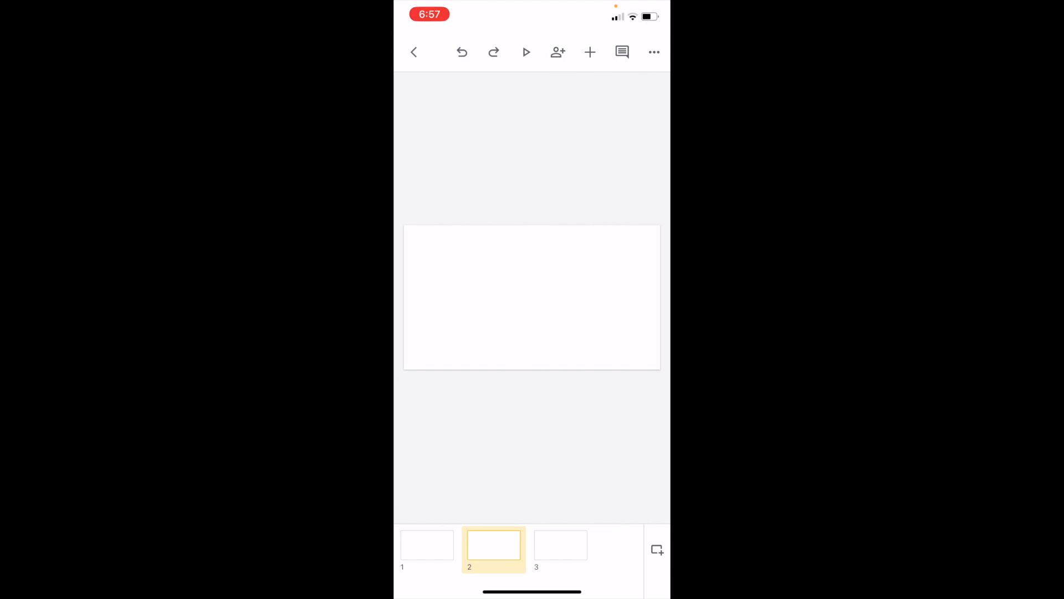
Insert an elbow connector onto slide 2 from the Line insert options.
left_click(590, 52)
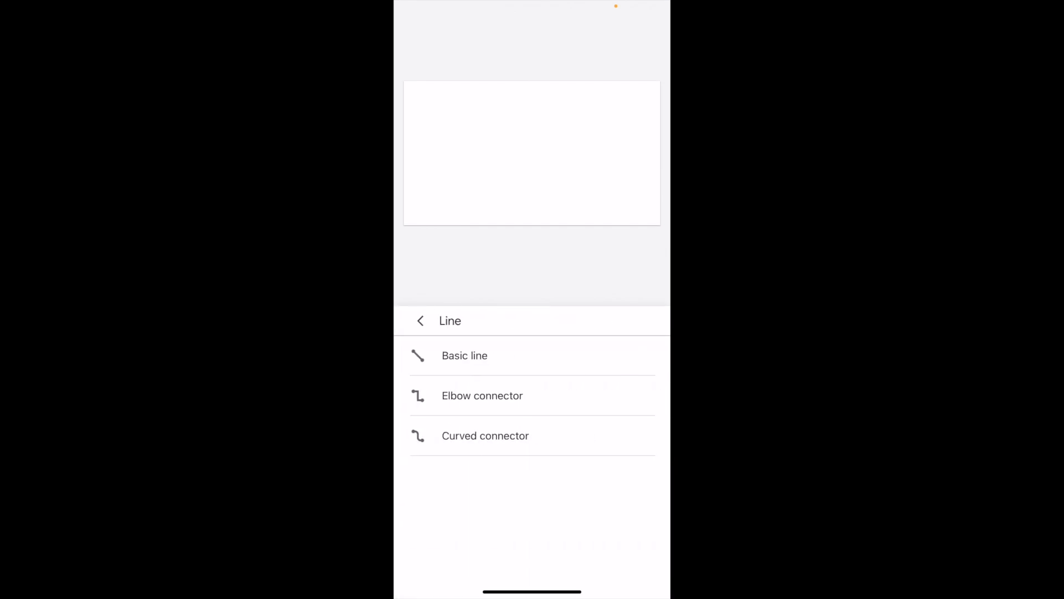
left_click(481, 396)
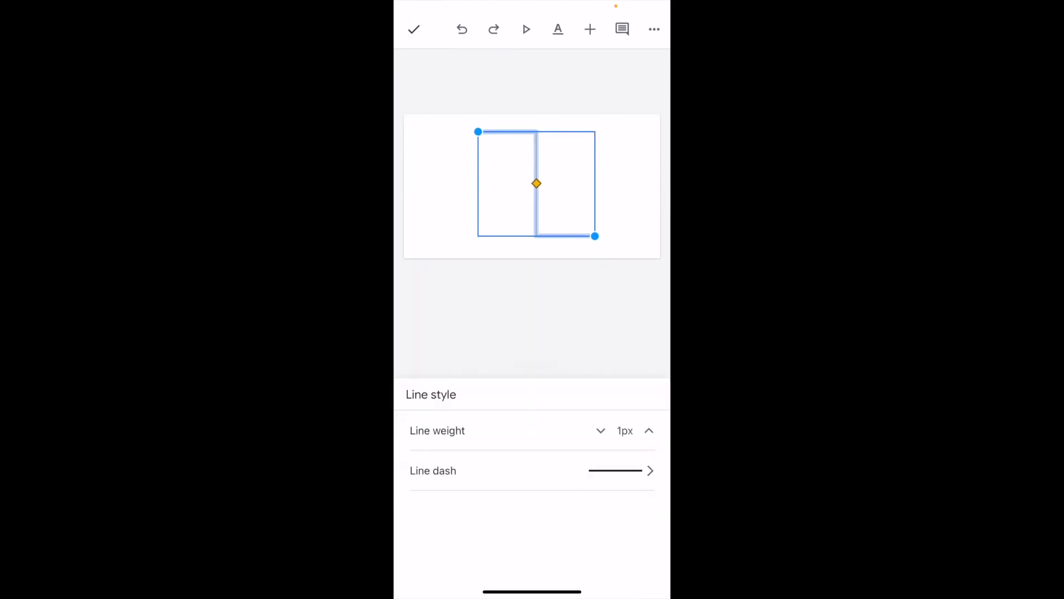
Raise the elbow connector's line weight to 8px and close the line style options.
left_click(648, 430)
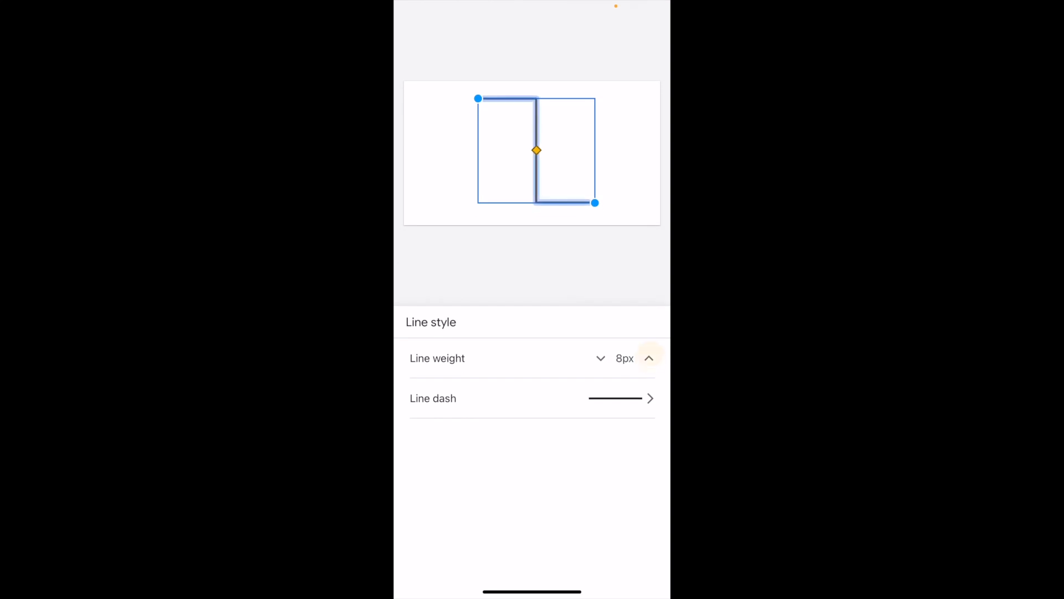
left_click(648, 358)
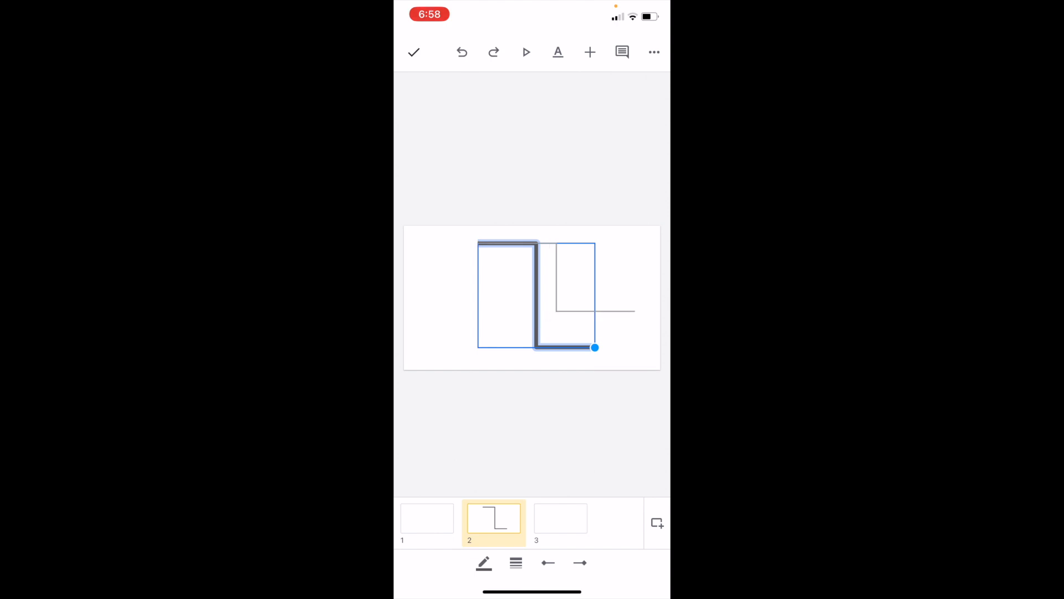
Move the thick connector left and shift its vertical bend toward the right end.
left_click_drag(594, 348, 634, 311)
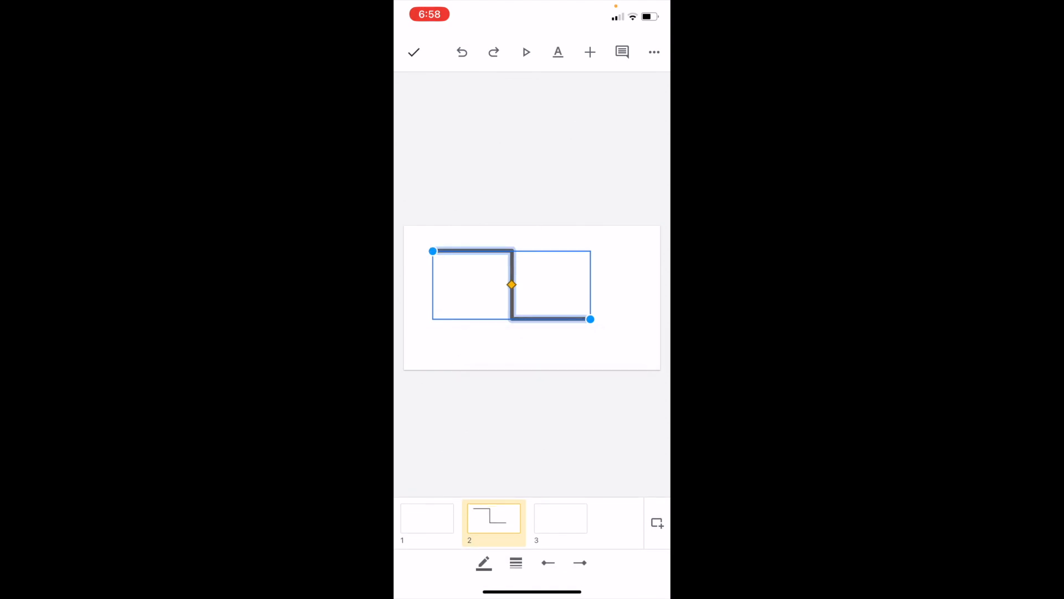
left_click_drag(512, 284, 577, 284)
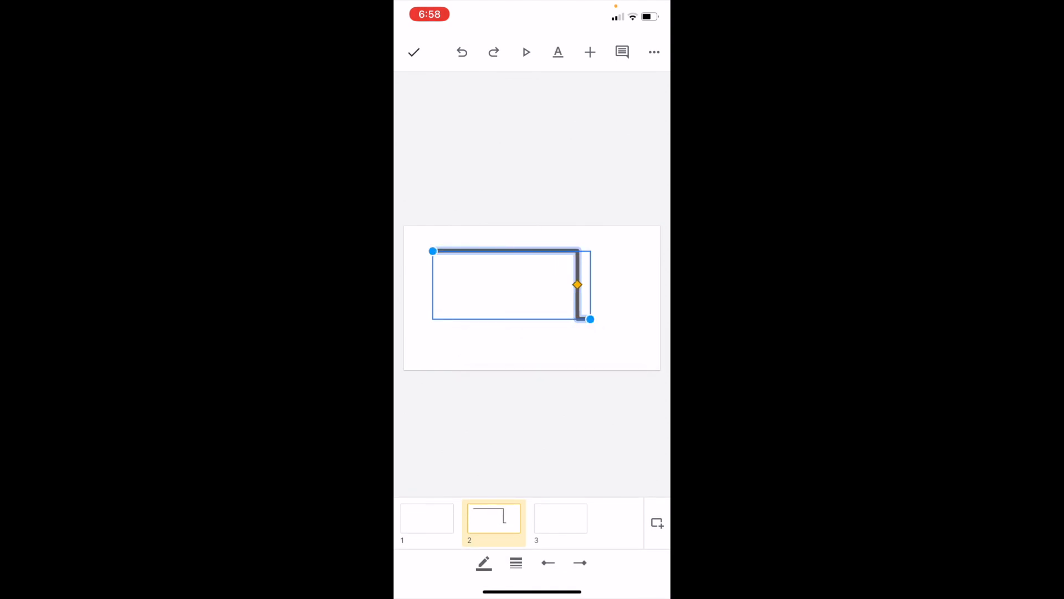